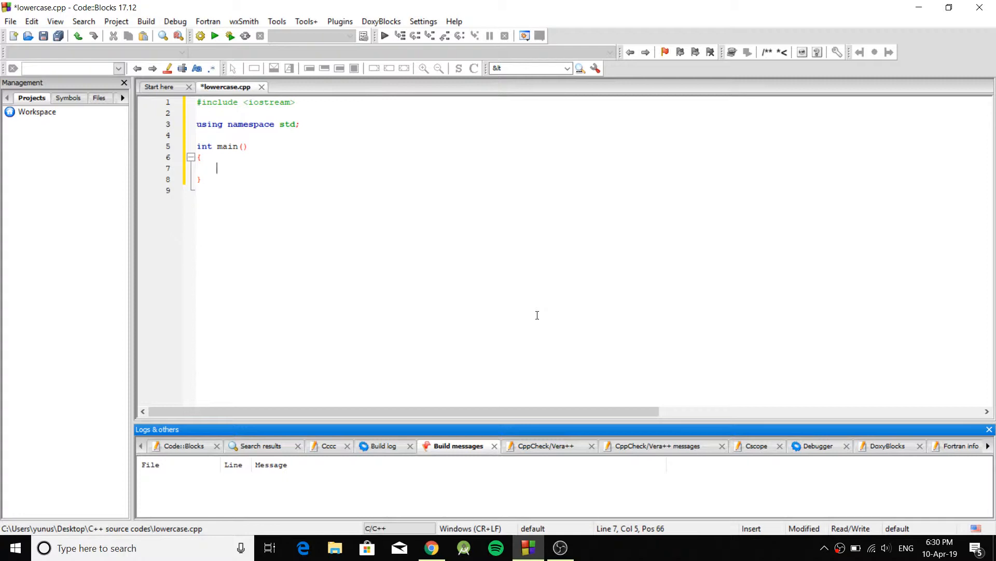
mouse_move(323, 165)
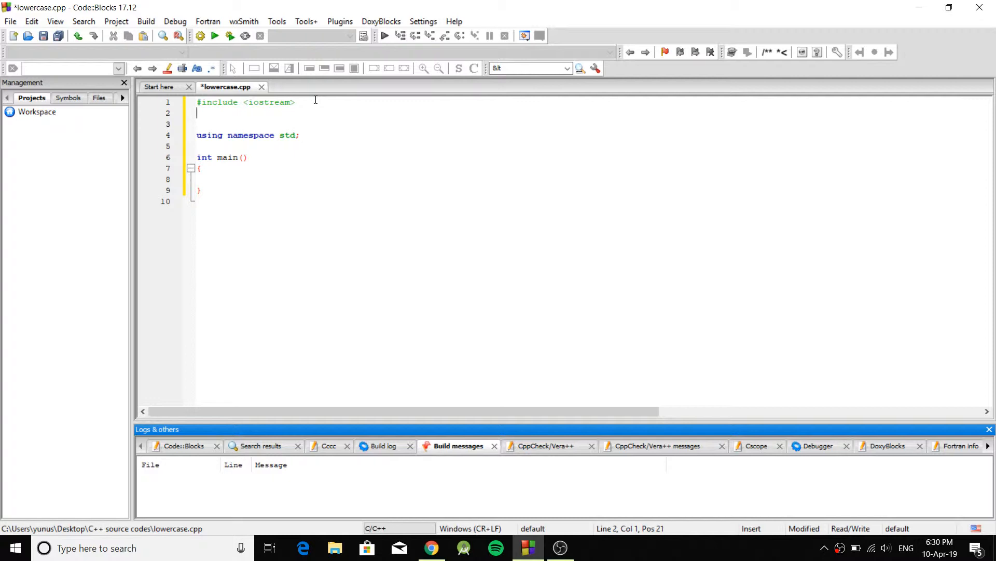
Add #include <string> and #include <algorithm> below iostream, each with a trailing // comment (algorithm's reads transform).
type("#include <")
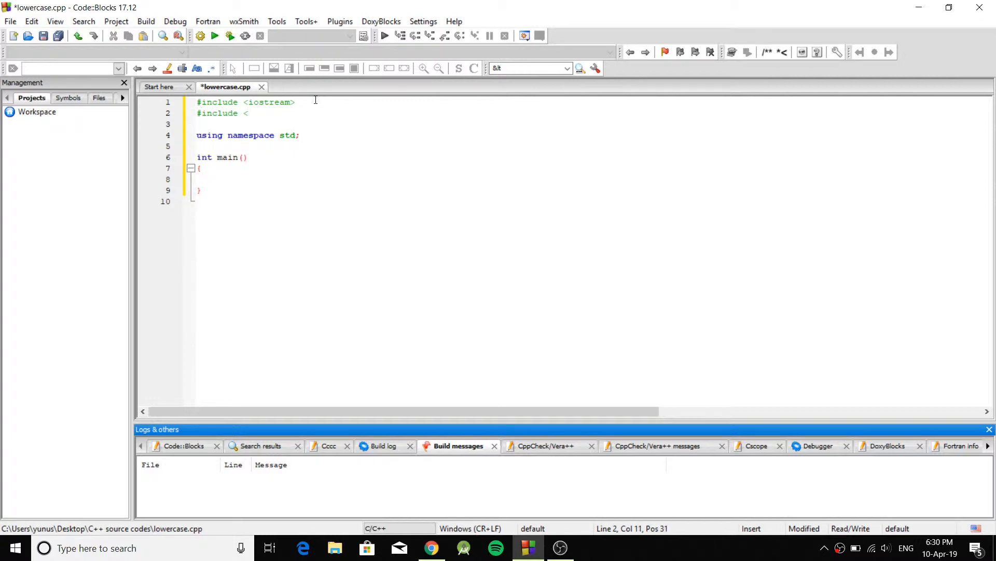
type("string>")
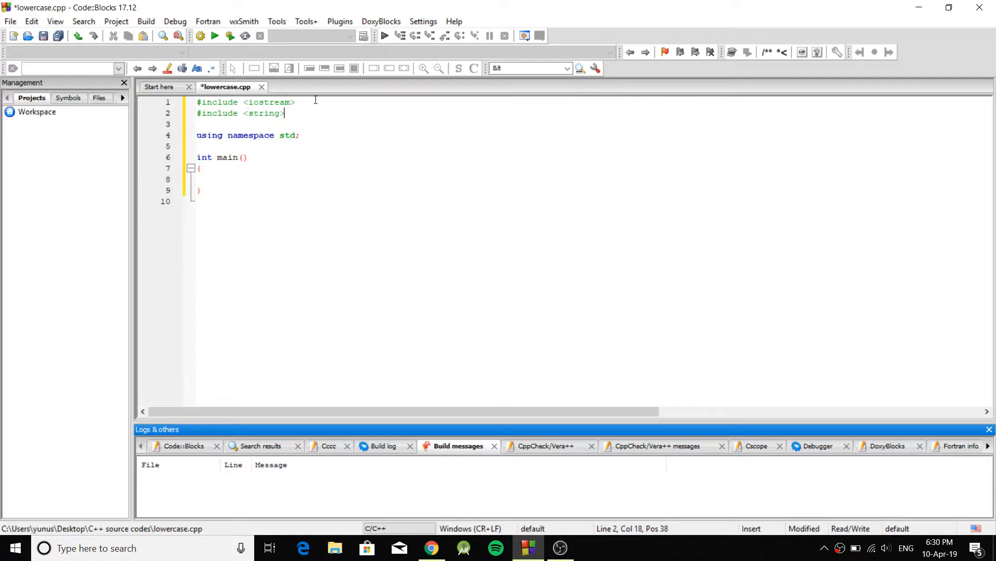
type("//tolower")
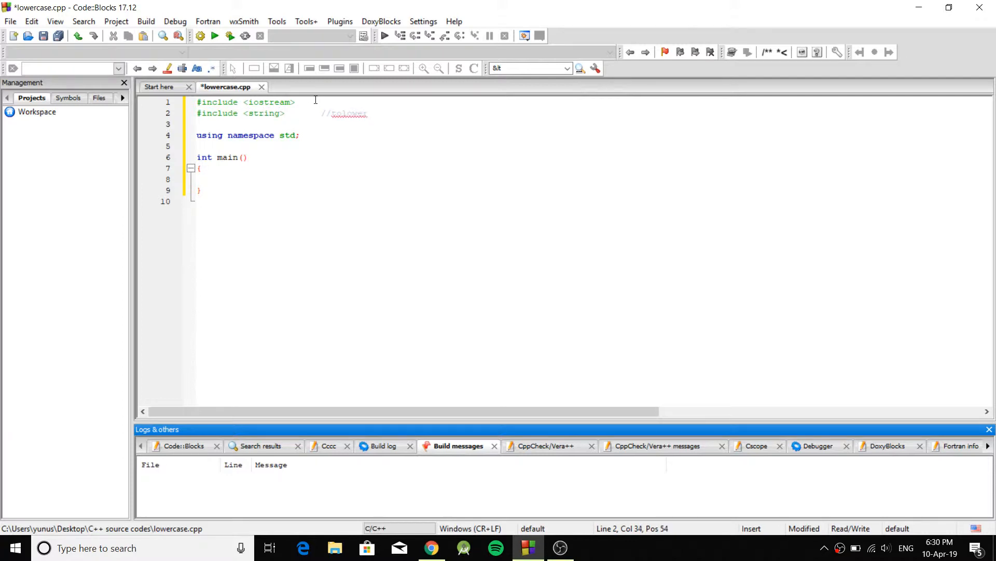
type("#include")
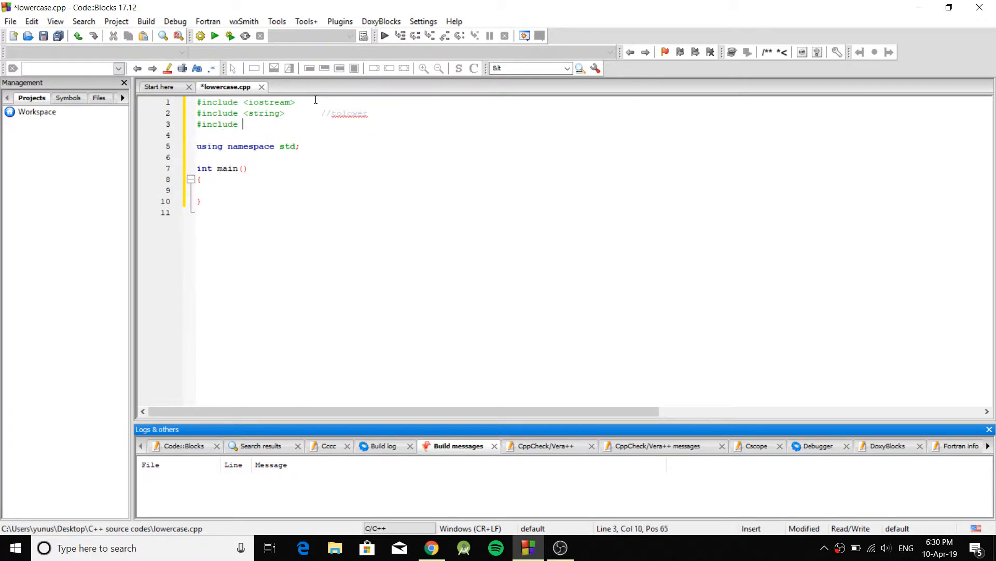
type("<alg")
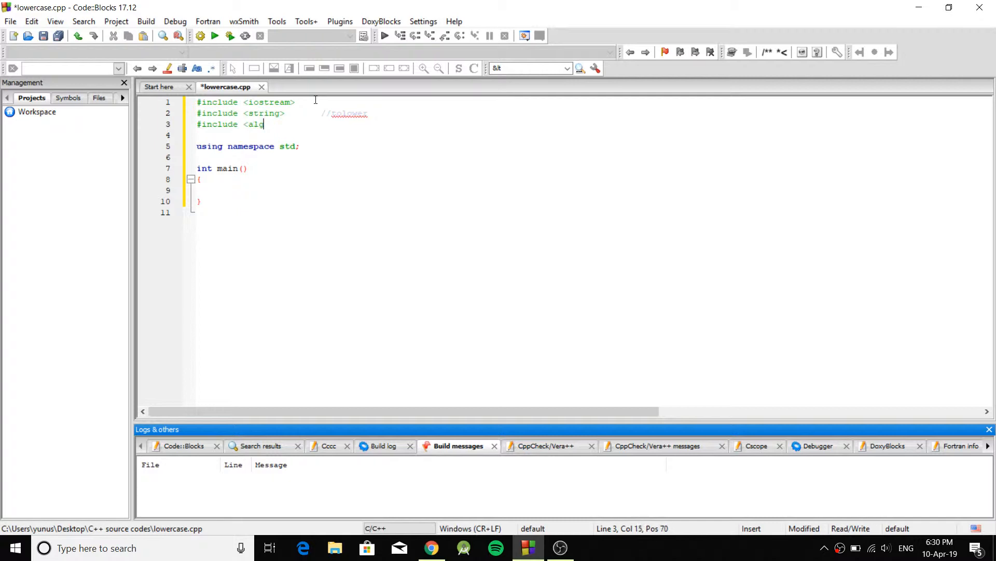
type("orithm>    //trans")
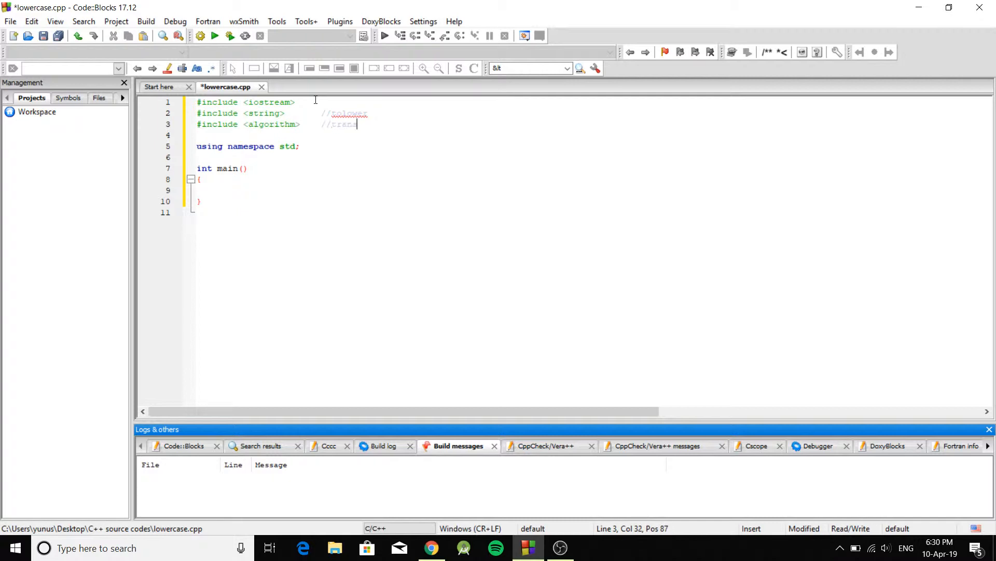
type("form")
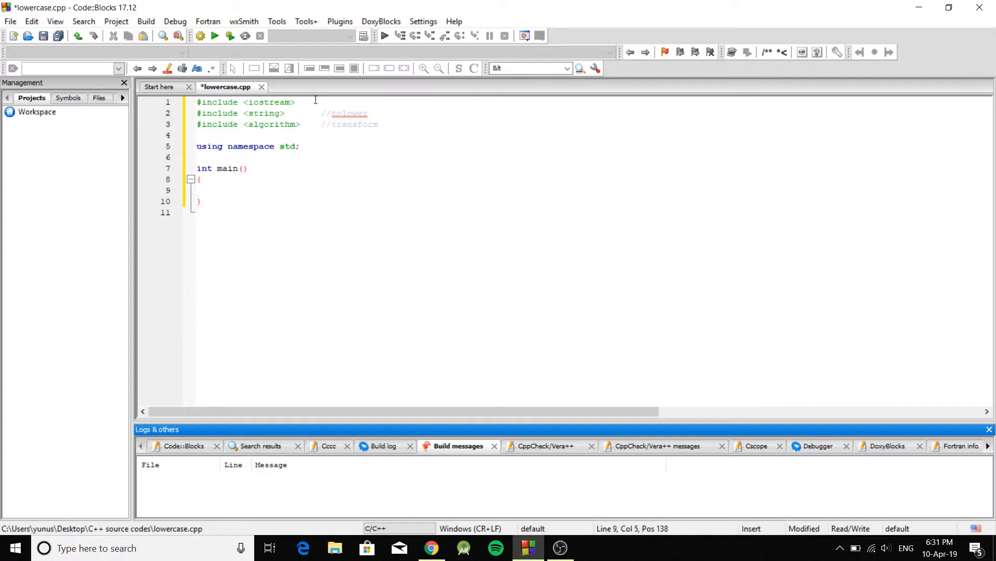
Declare string line = "THis is MY striNG Line"; inside main and start a new line below it.
type("string line =")
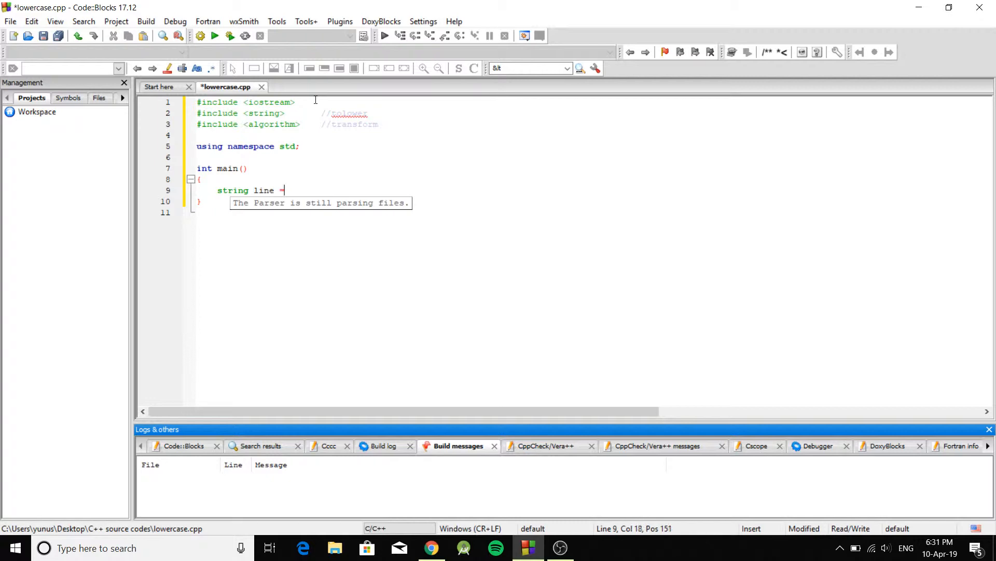
type("\"\"")
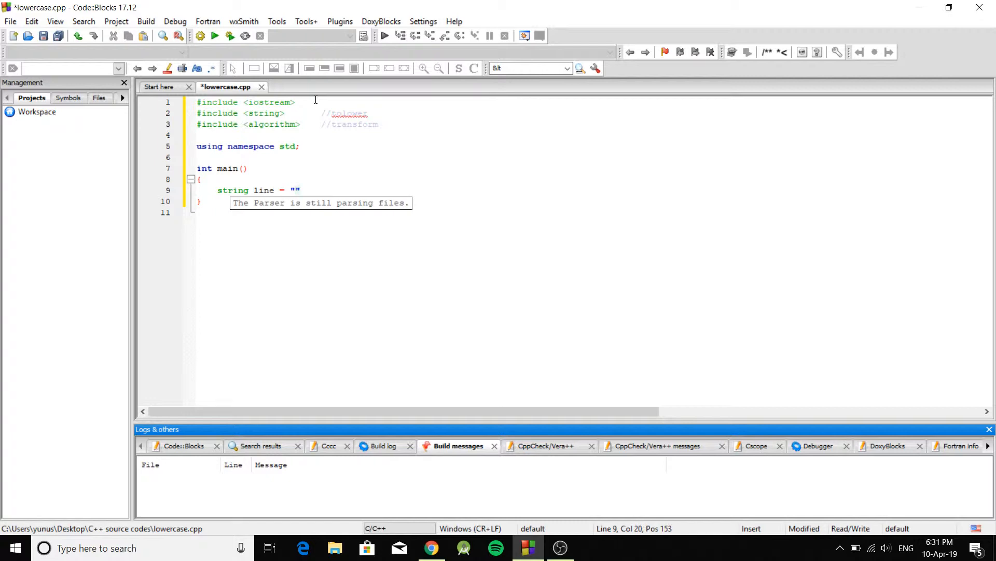
type("THis")
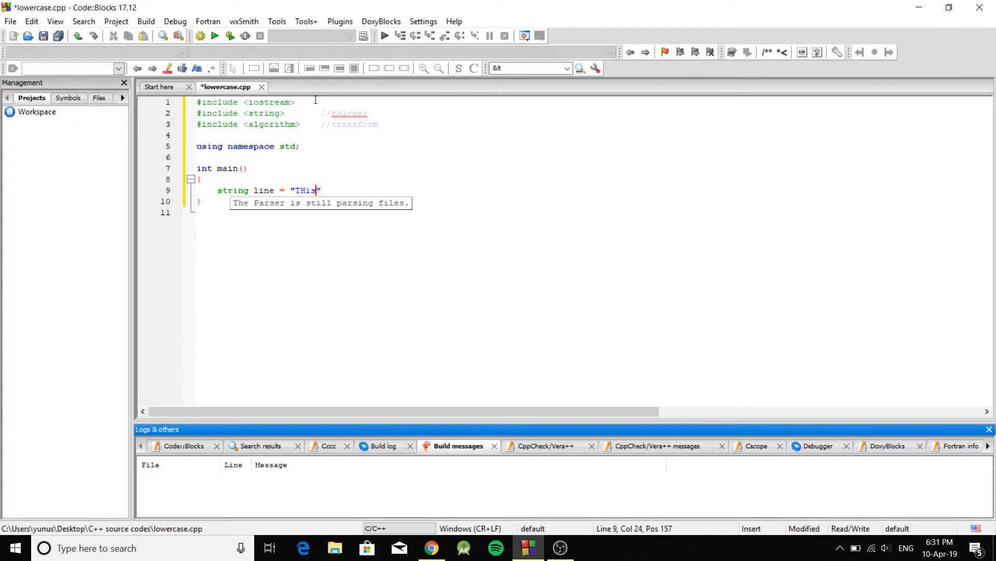
type("MY")
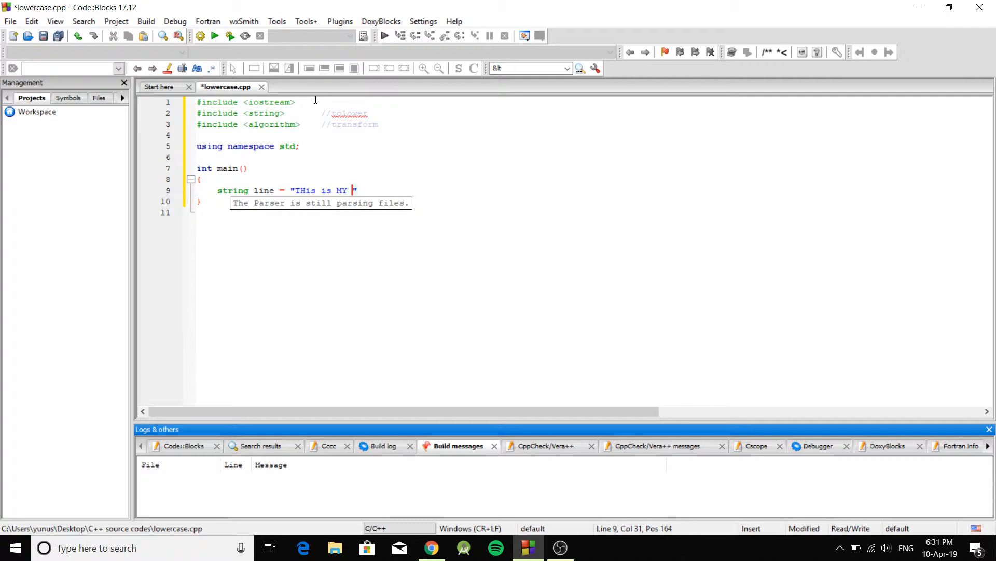
type("stri")
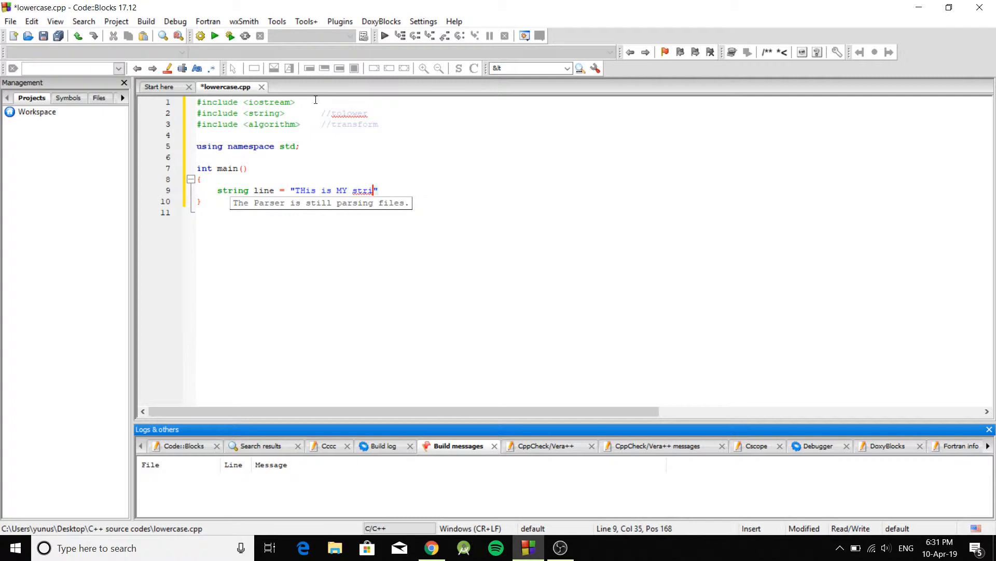
type("NG Line")
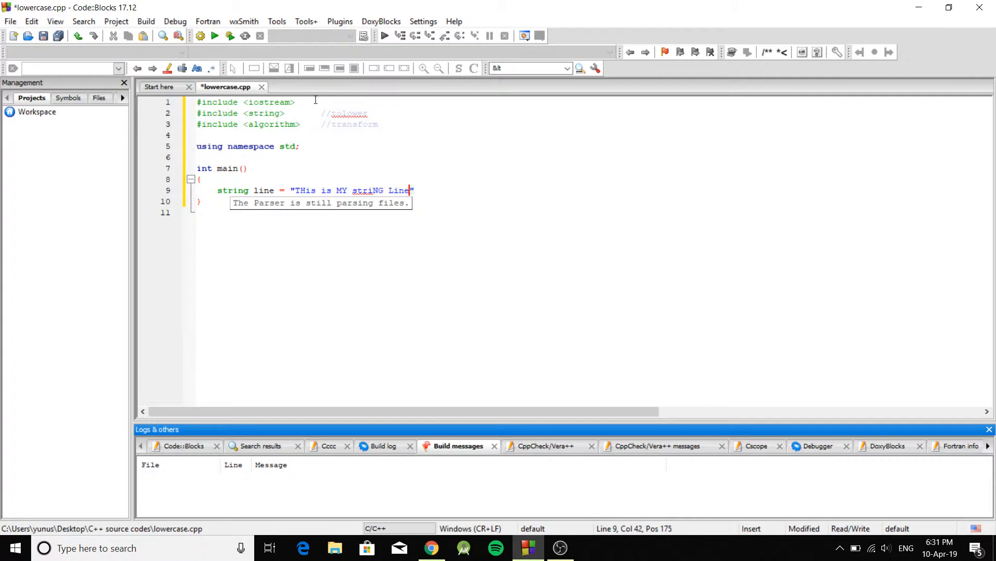
type("\";")
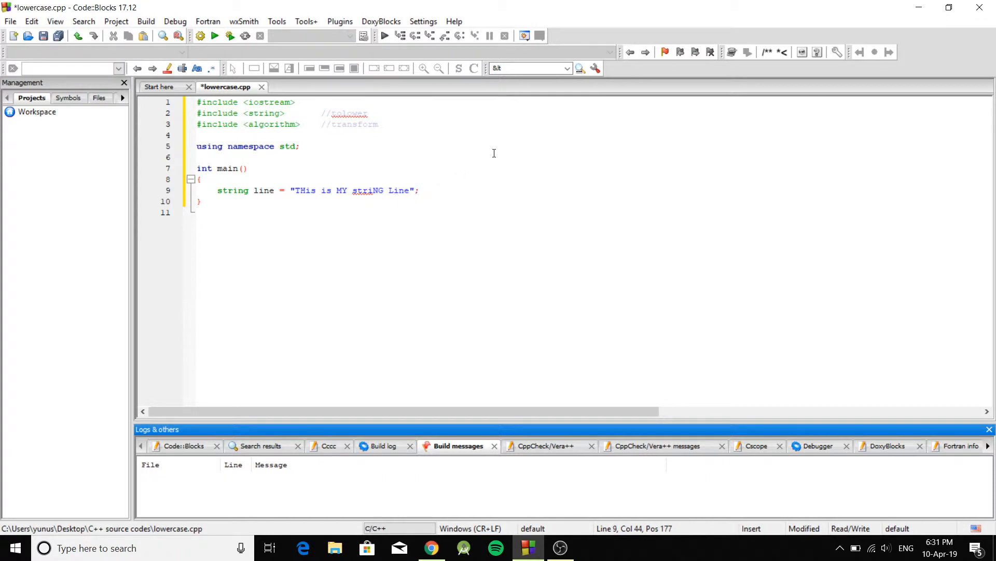
key("Return")
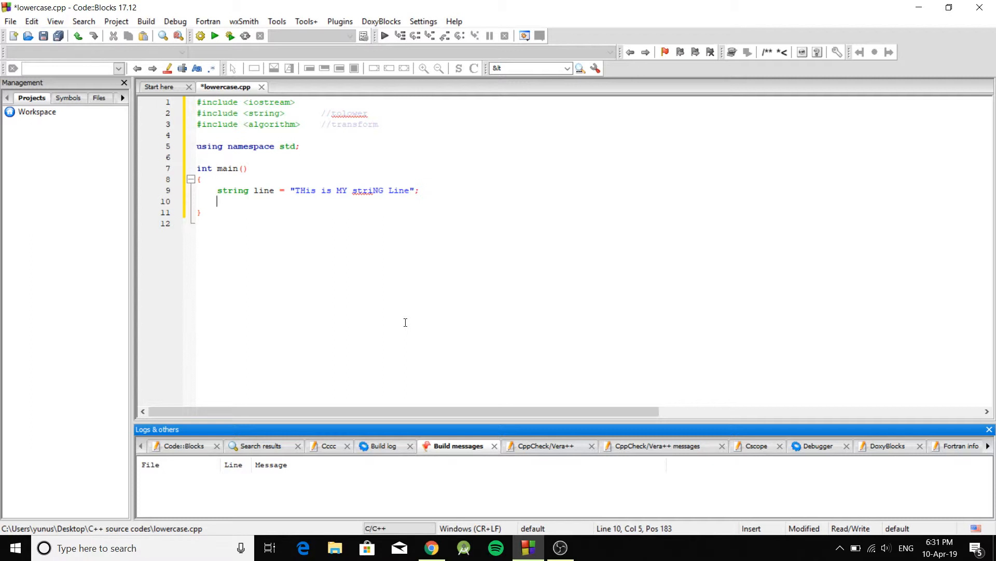
Begin the transform call with the source range line.begin(), line.end().
type("transfor")
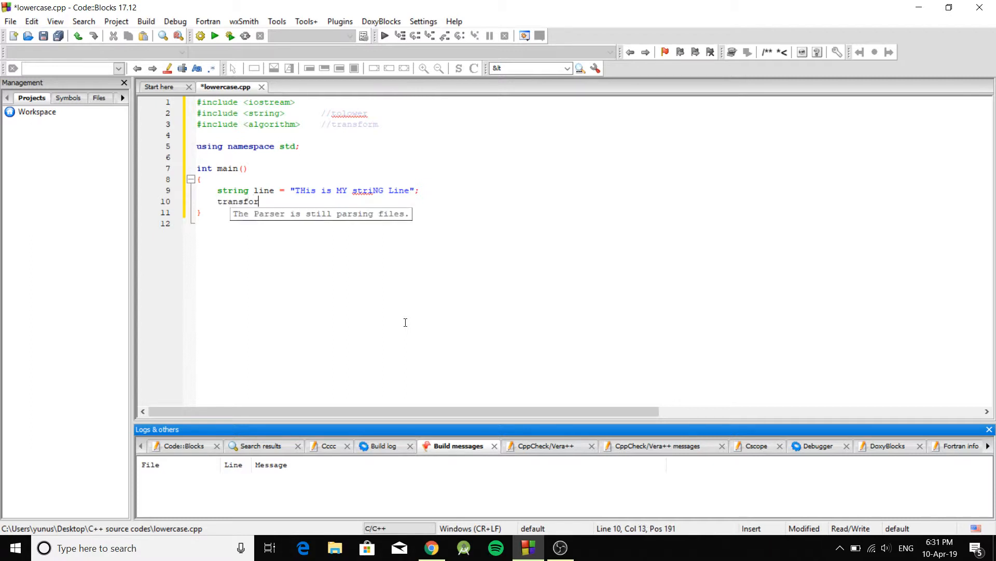
type("m()")
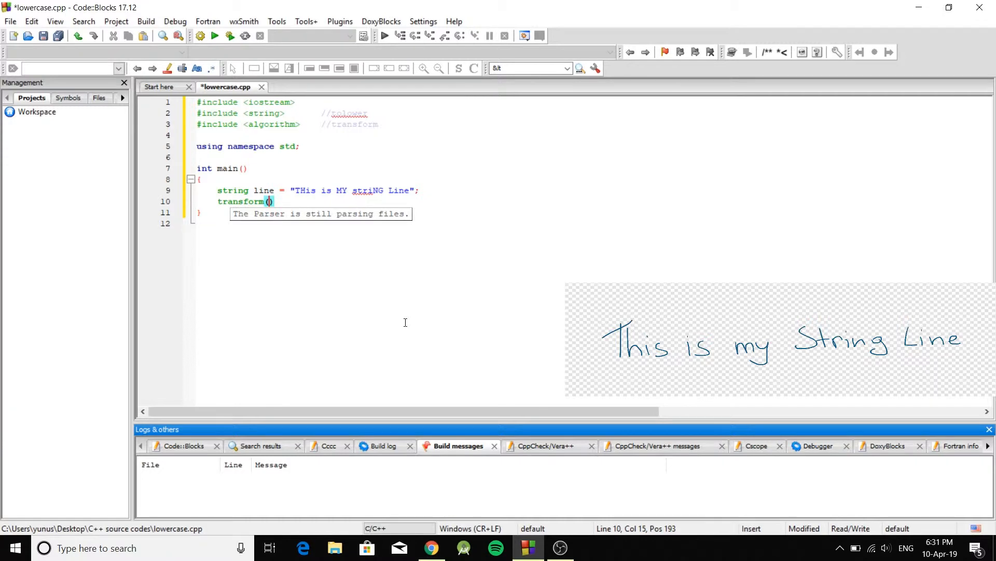
type("l")
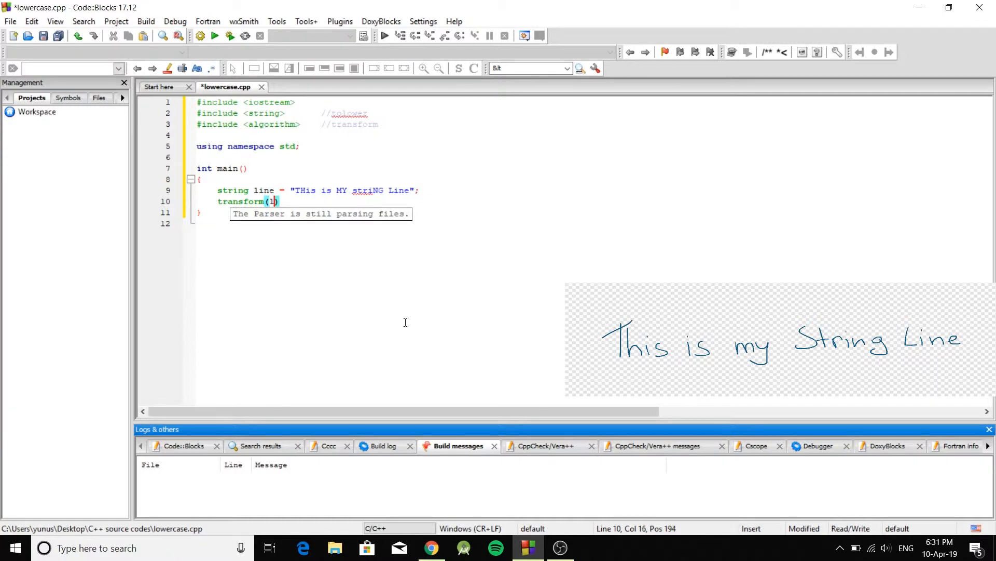
type("ine.")
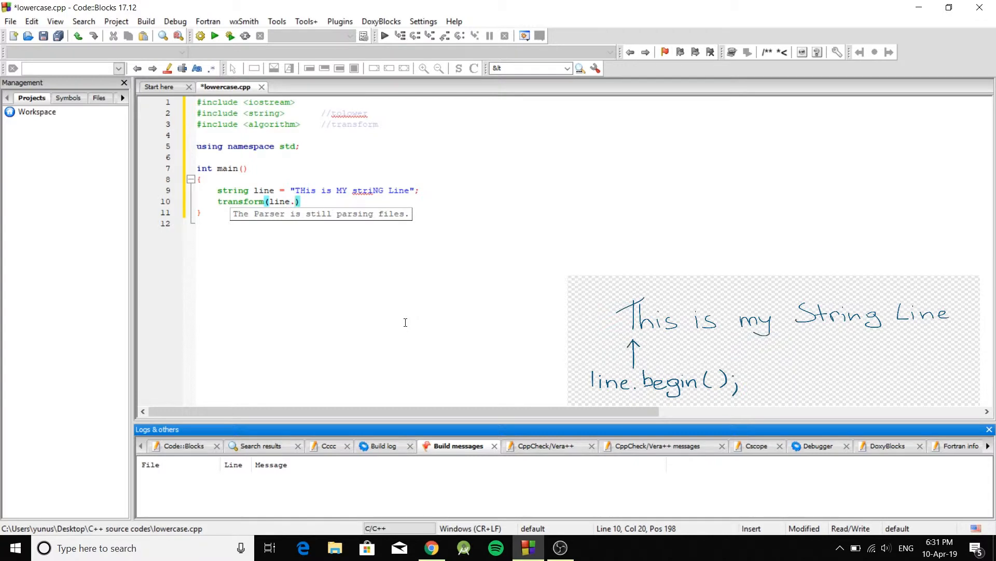
type("begi")
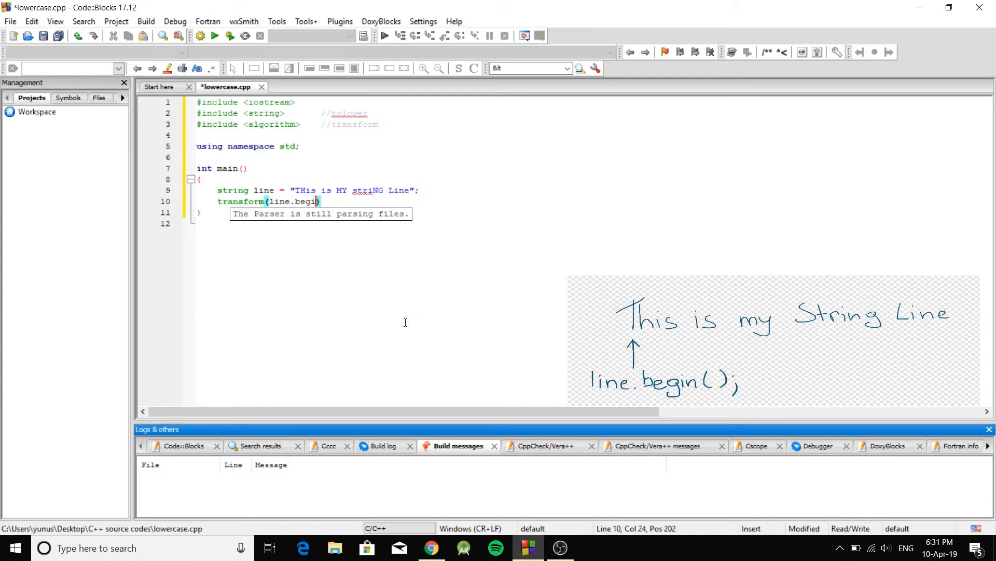
type("n(),)")
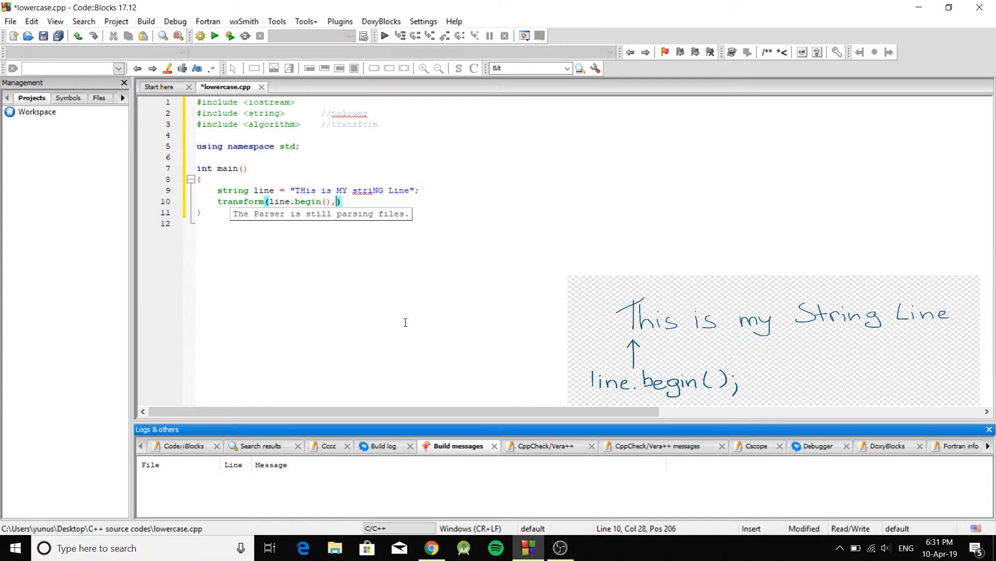
type("lin")
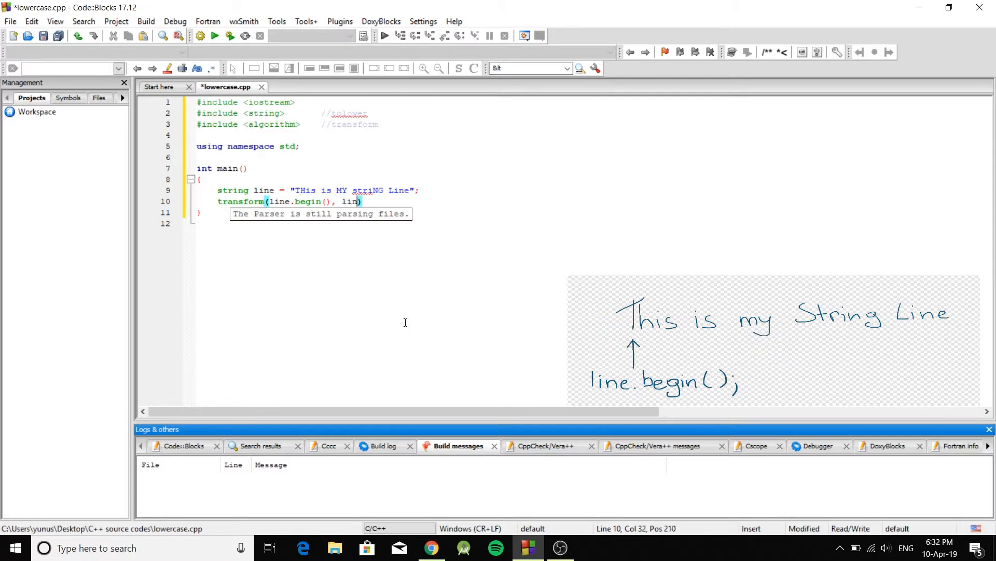
type("e.")
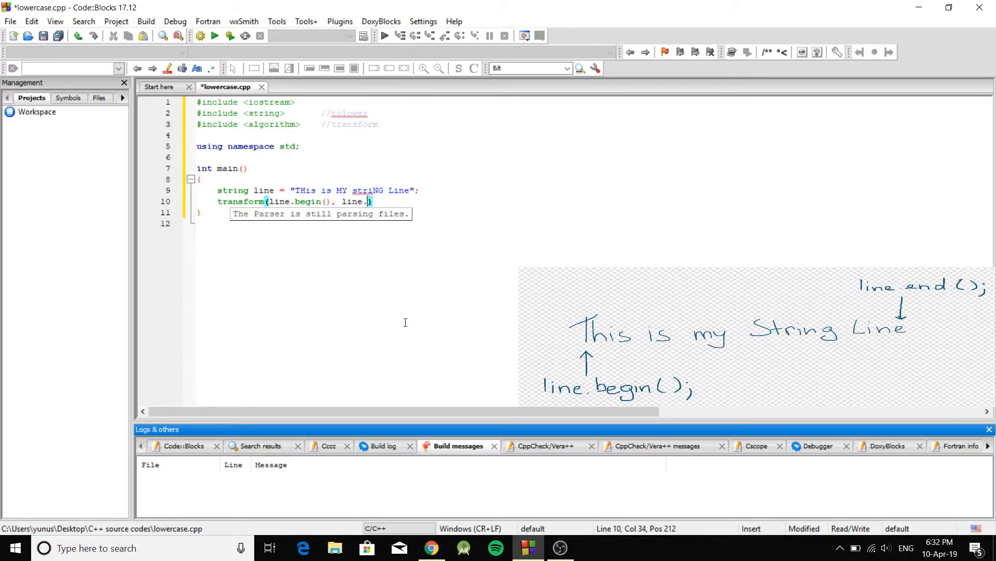
type("end()")
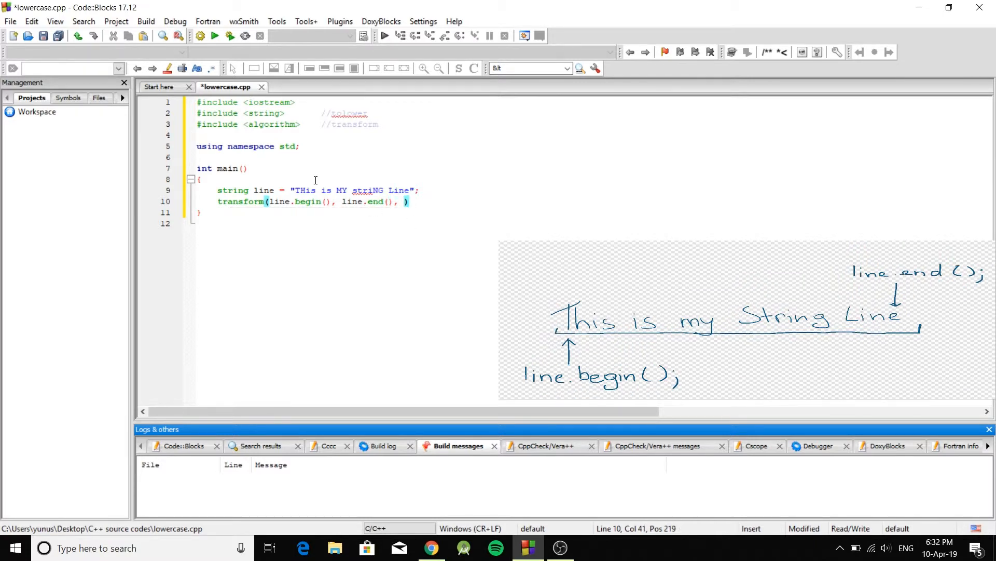
mouse_move(282, 180)
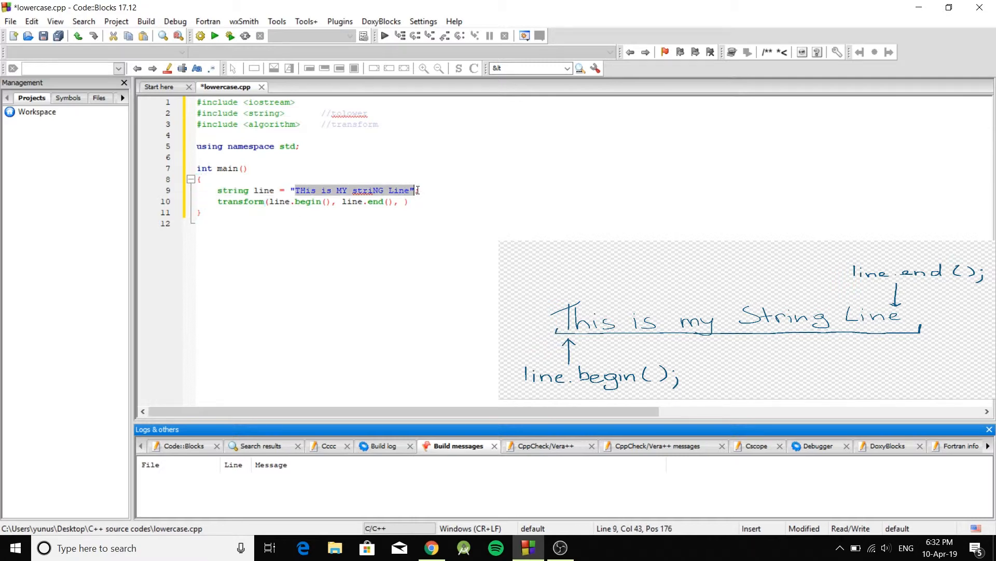
Complete it as transform(line.begin(), line.end(), line.begin(), tolower);.
left_click(404, 201)
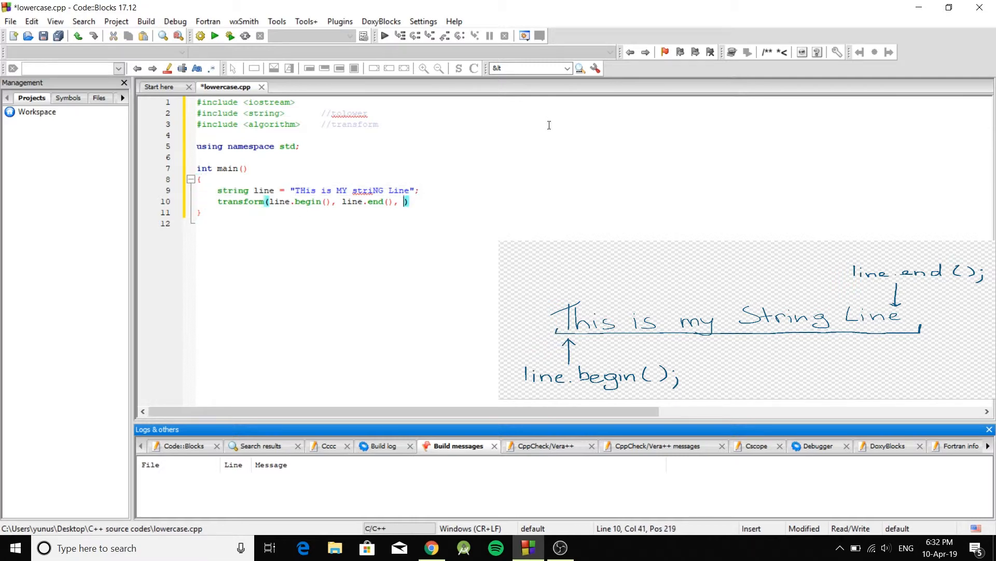
type("line.begin(")
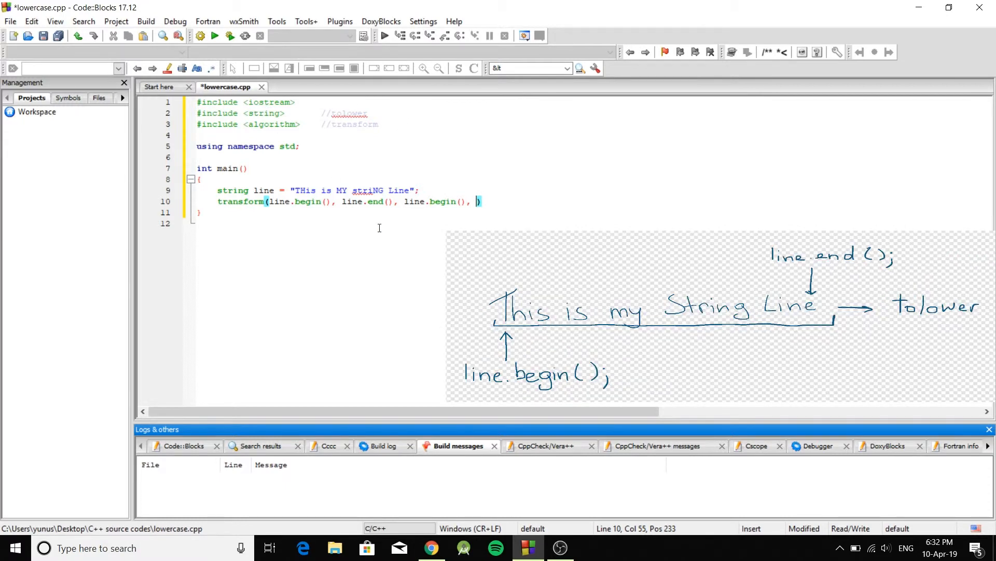
type("tolow")
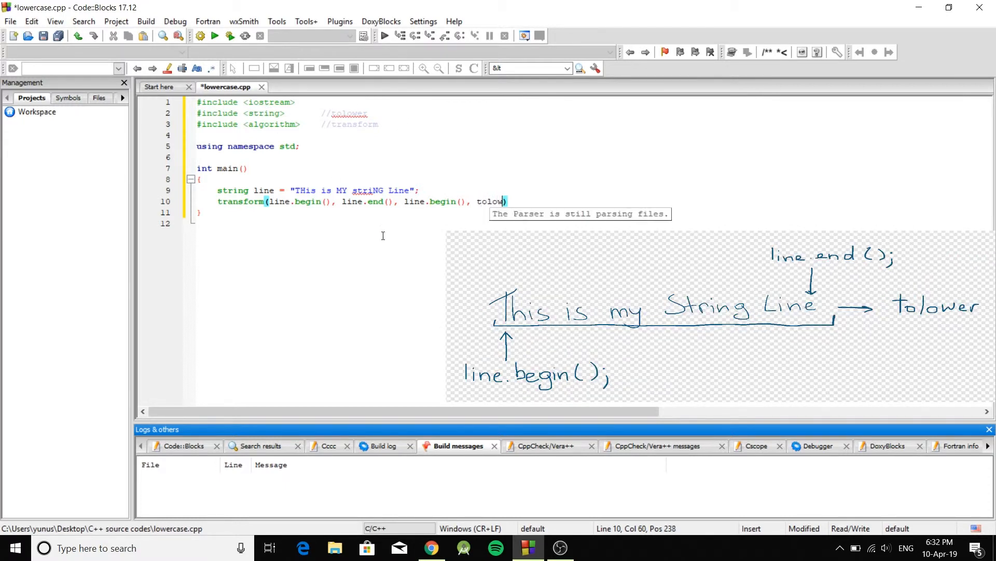
type("er);")
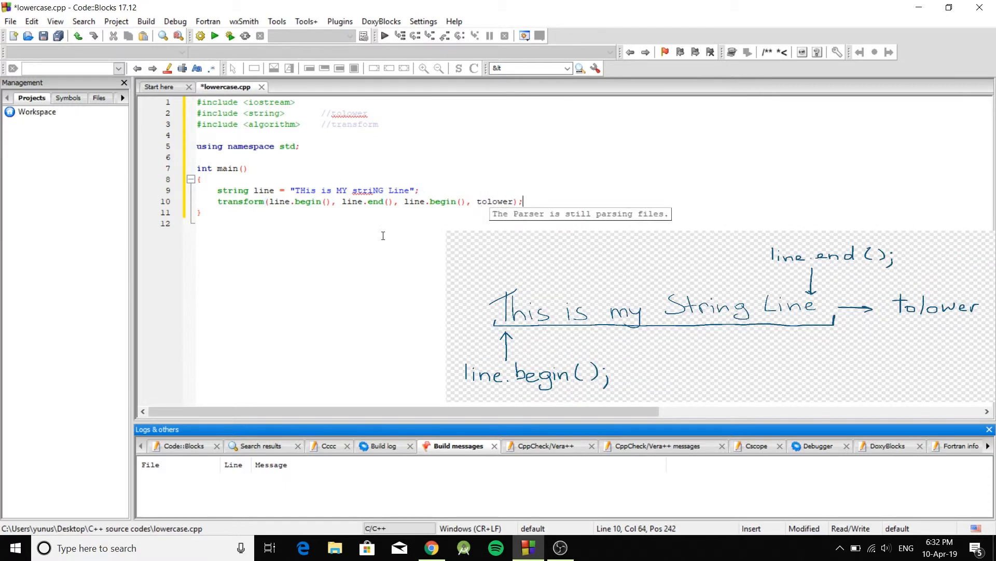
mouse_move(456, 194)
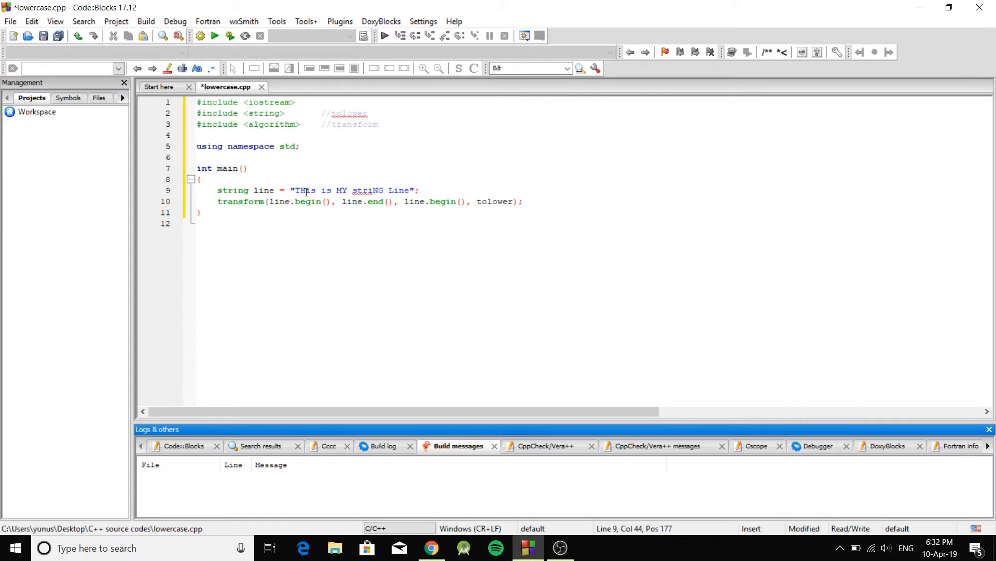
mouse_move(508, 182)
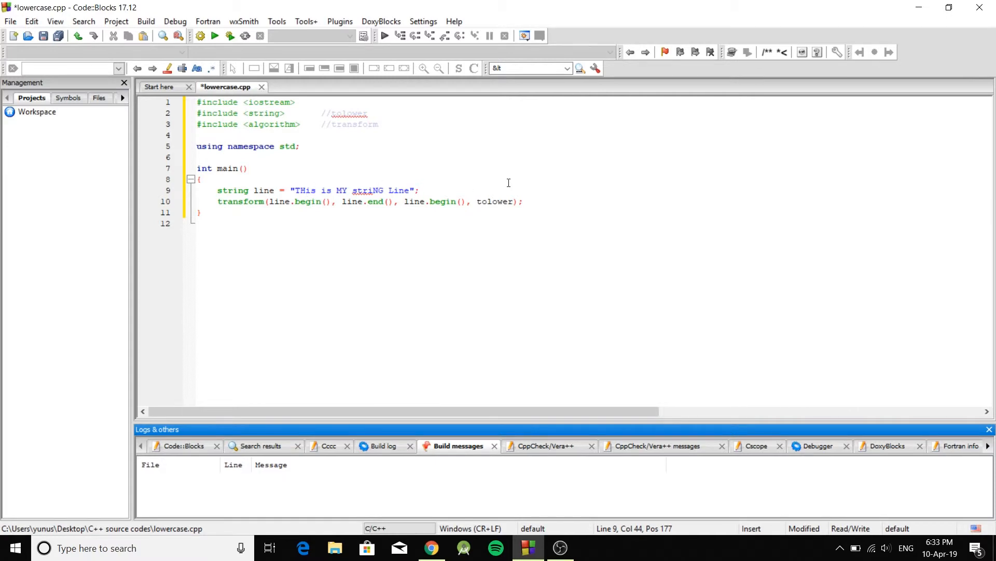
Print the string with cout << line << endl;, build, and qualify tolower as ::tolower.
type("co")
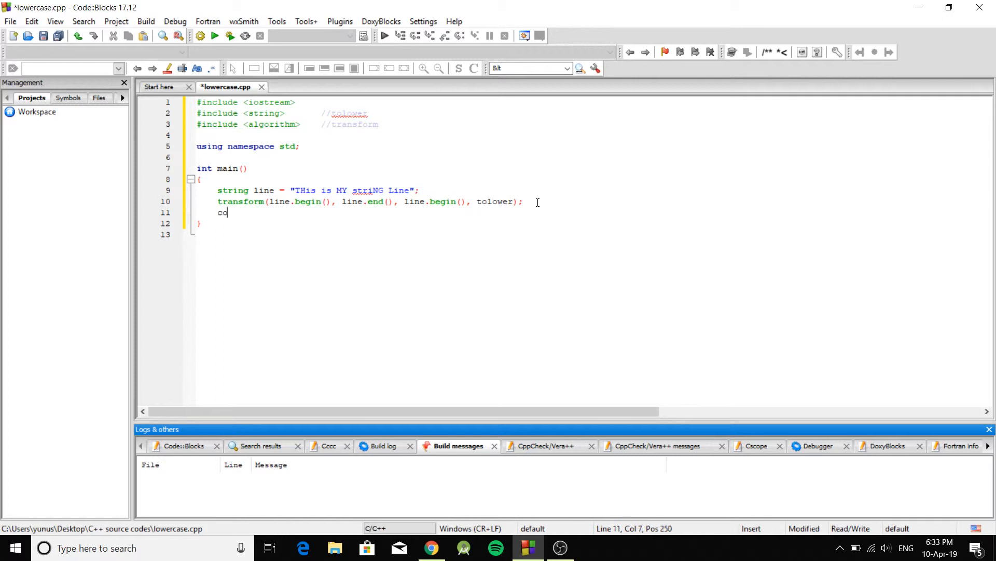
type("ut <<")
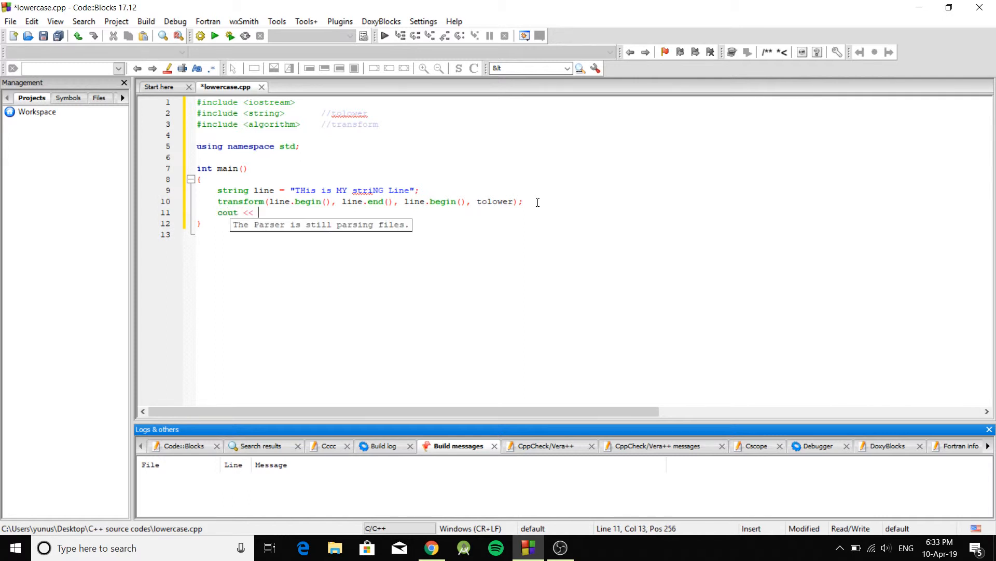
type("line << end")
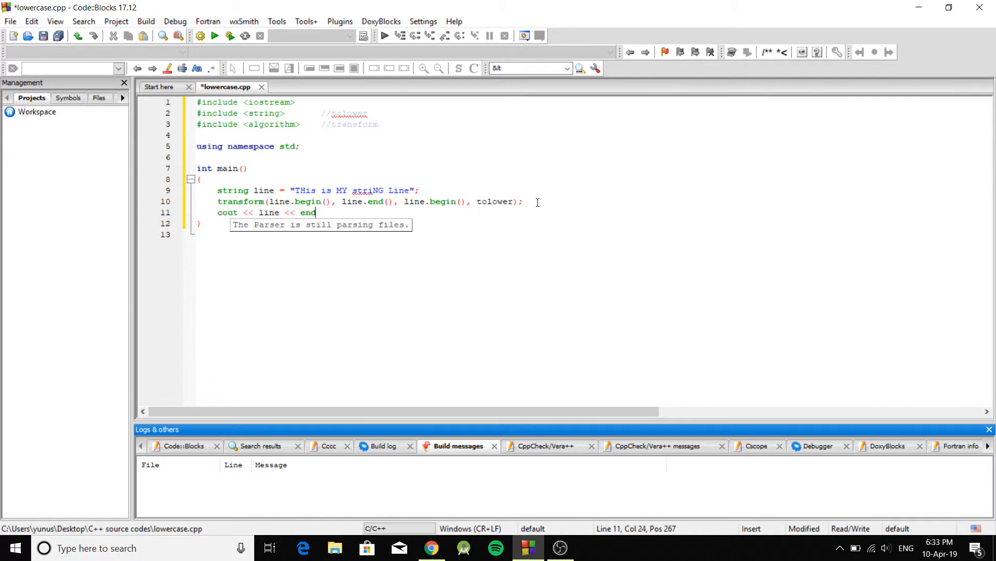
type("l;")
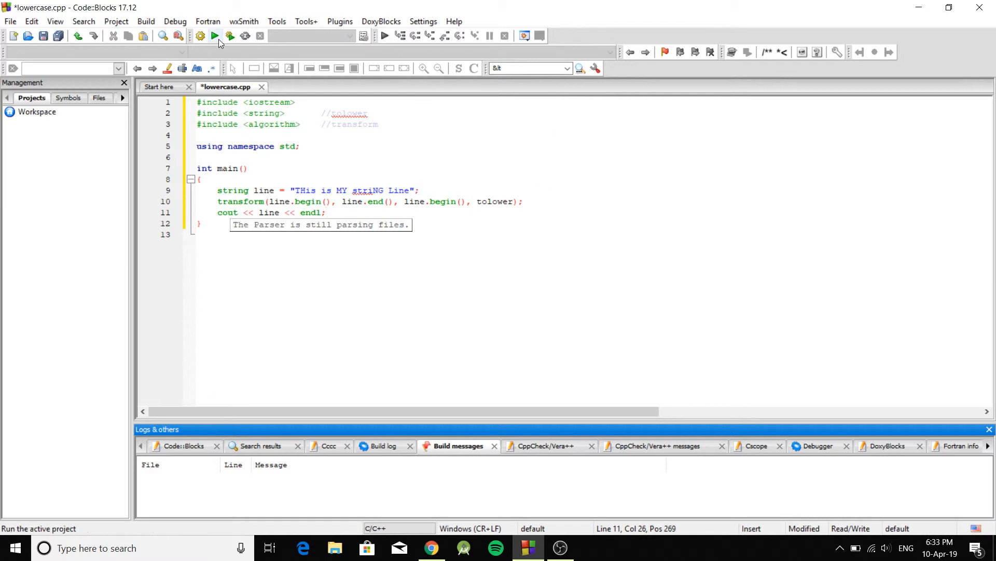
left_click(199, 35)
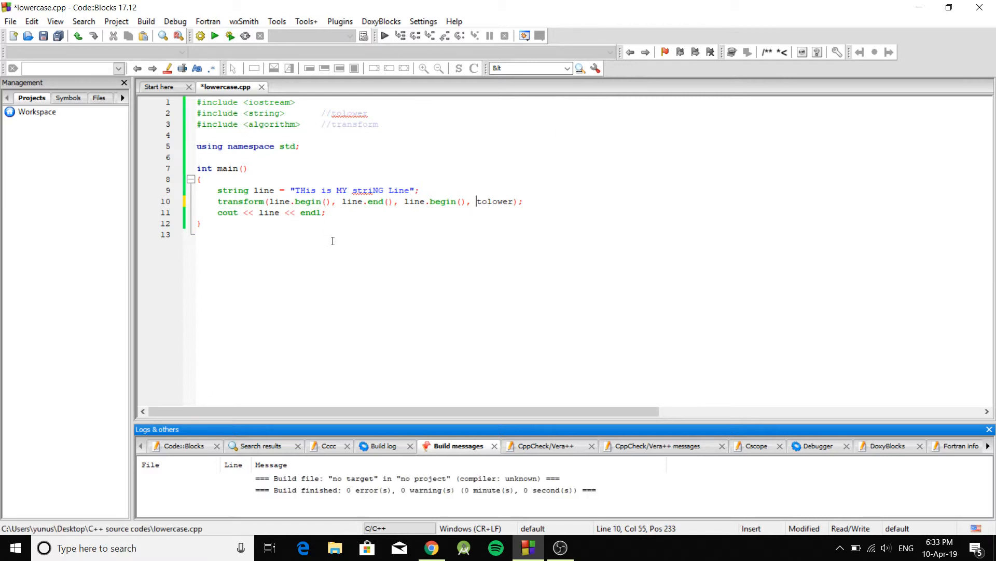
type("::")
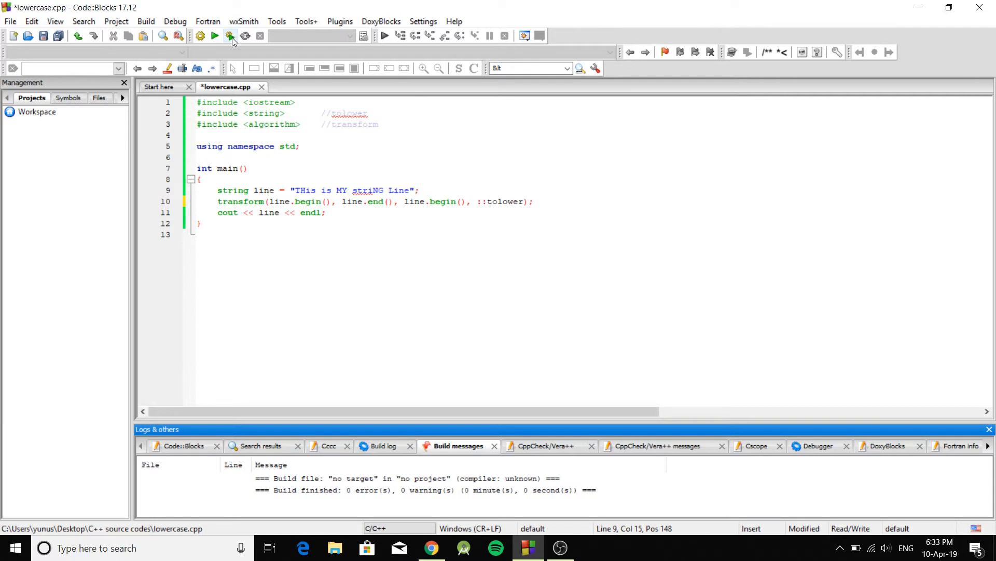
Build and run the program, confirming it prints "this is my string line", then close the console.
left_click(228, 35)
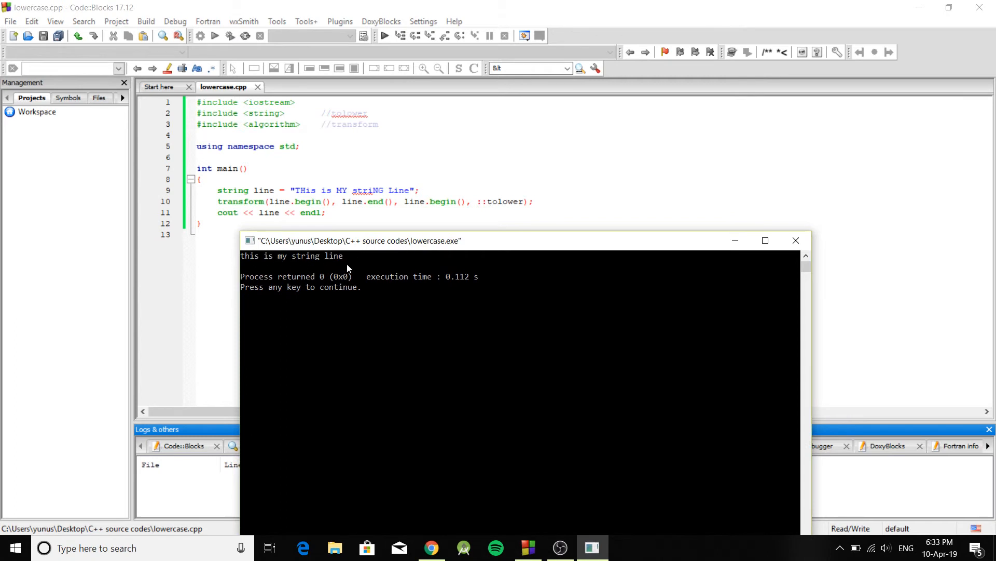
mouse_move(796, 239)
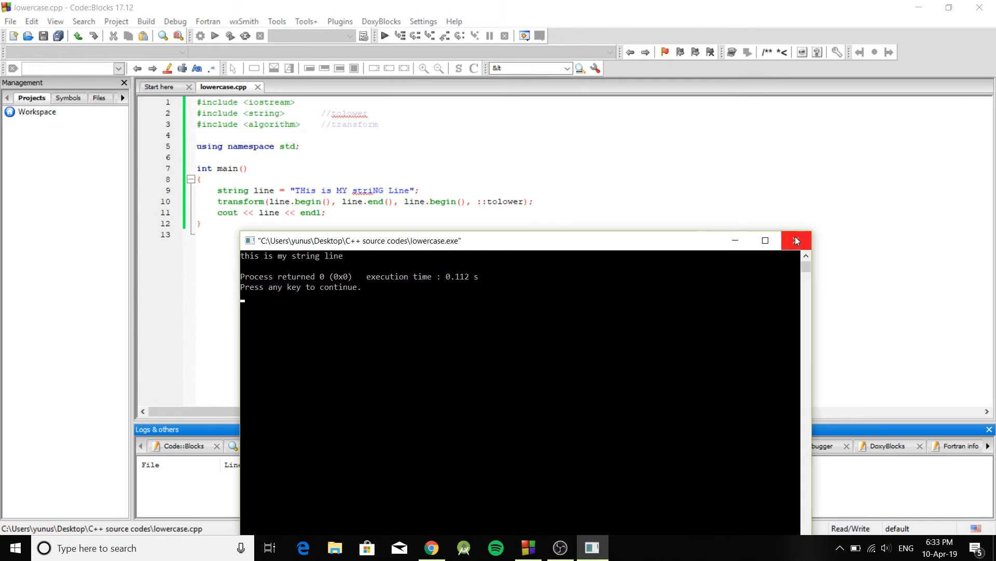
left_click(796, 240)
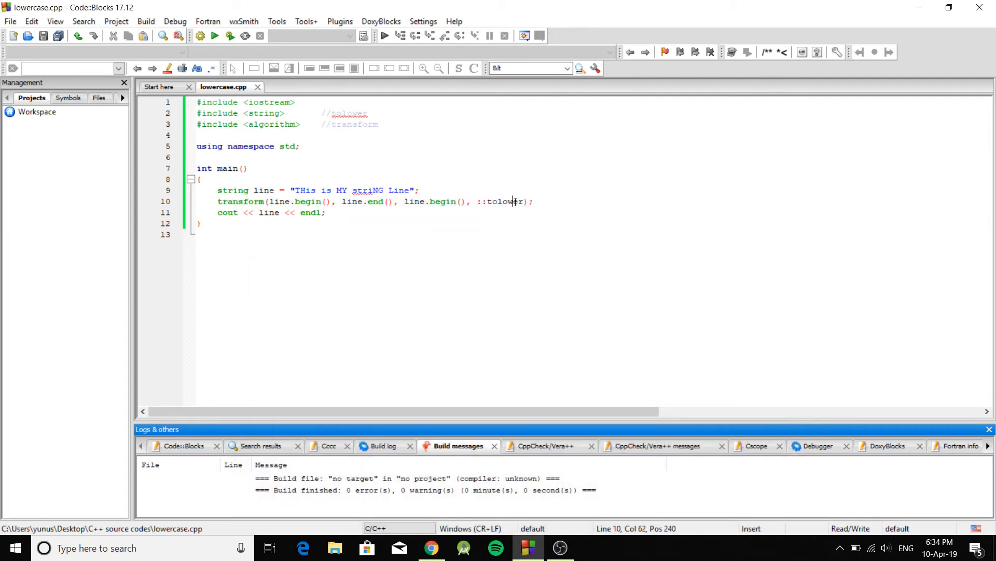
Change ::tolower to ::toupper and rebuild and run with 0 errors.
type("upper")
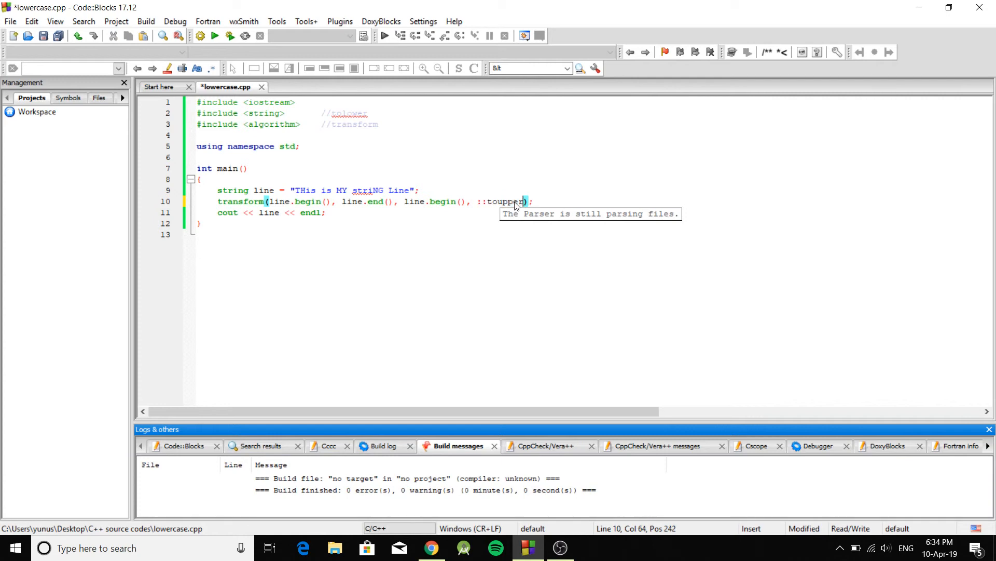
left_click(230, 35)
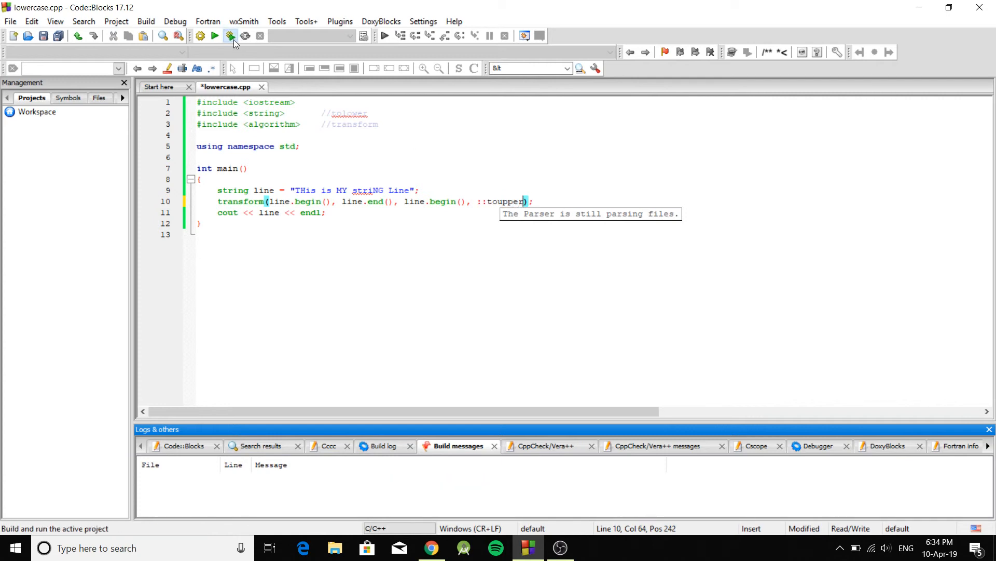
left_click(230, 36)
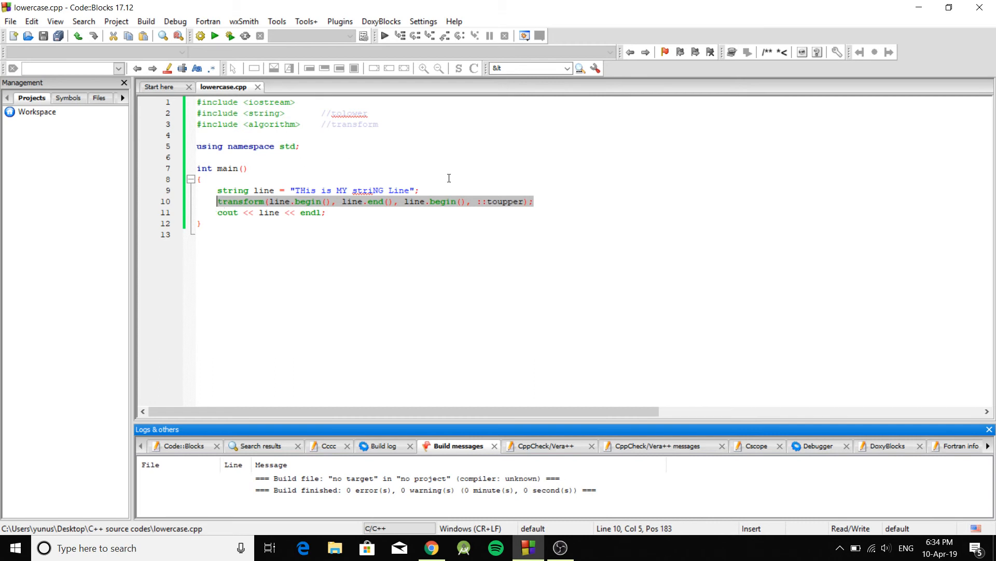
mouse_move(265, 126)
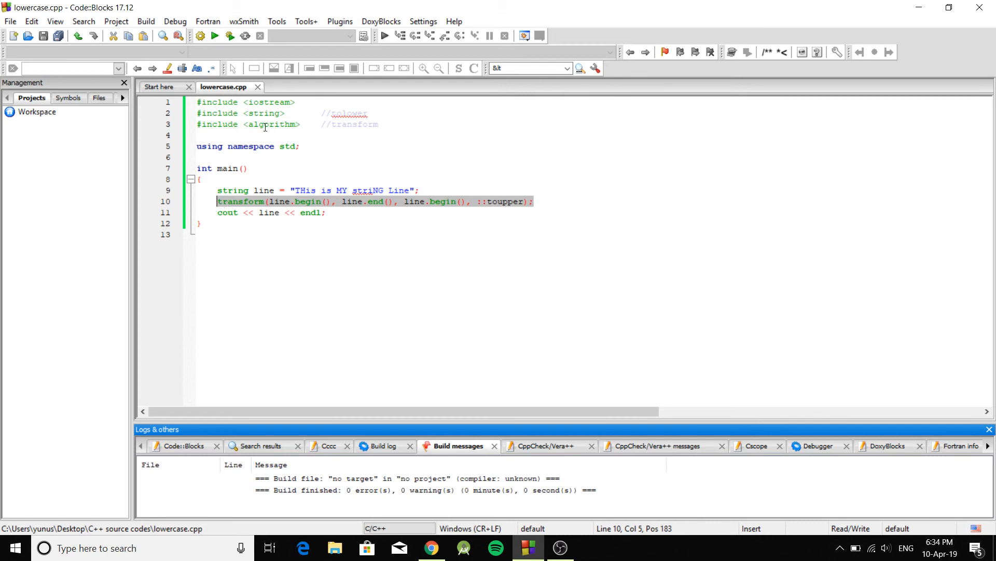
left_click(262, 123)
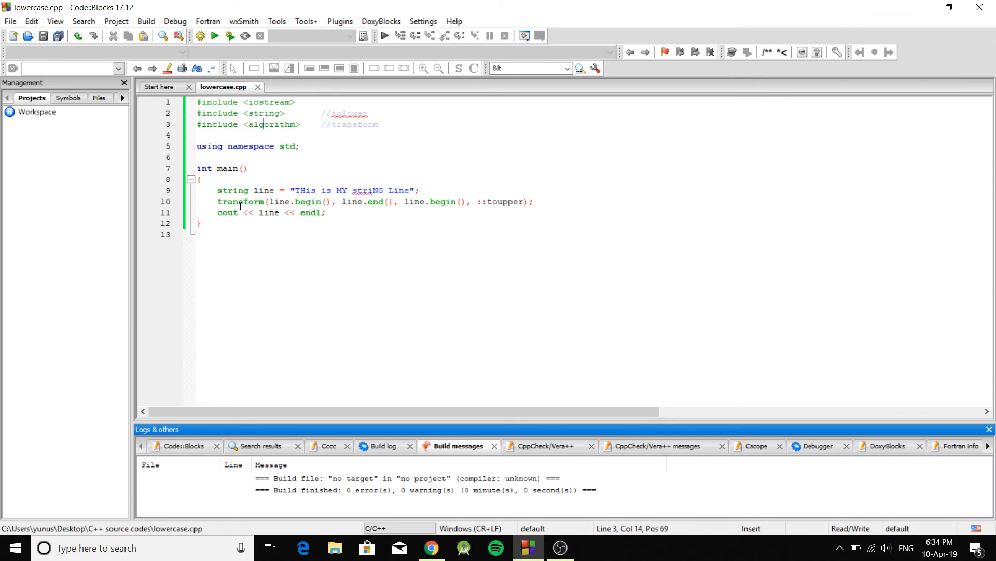